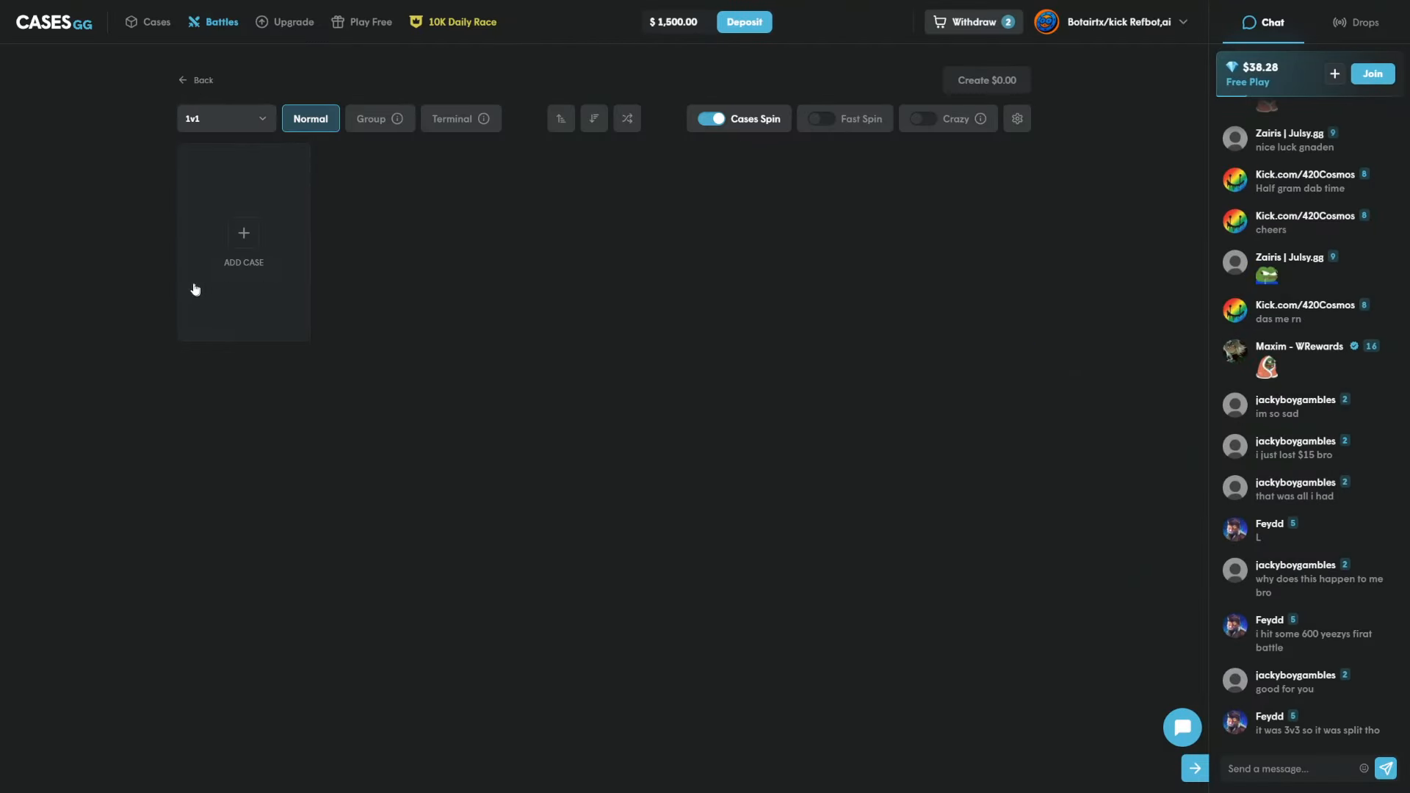
Step: Choose 3v3 as the team format for the new battle
{"action": "left_click", "coordinate": [244, 243]}
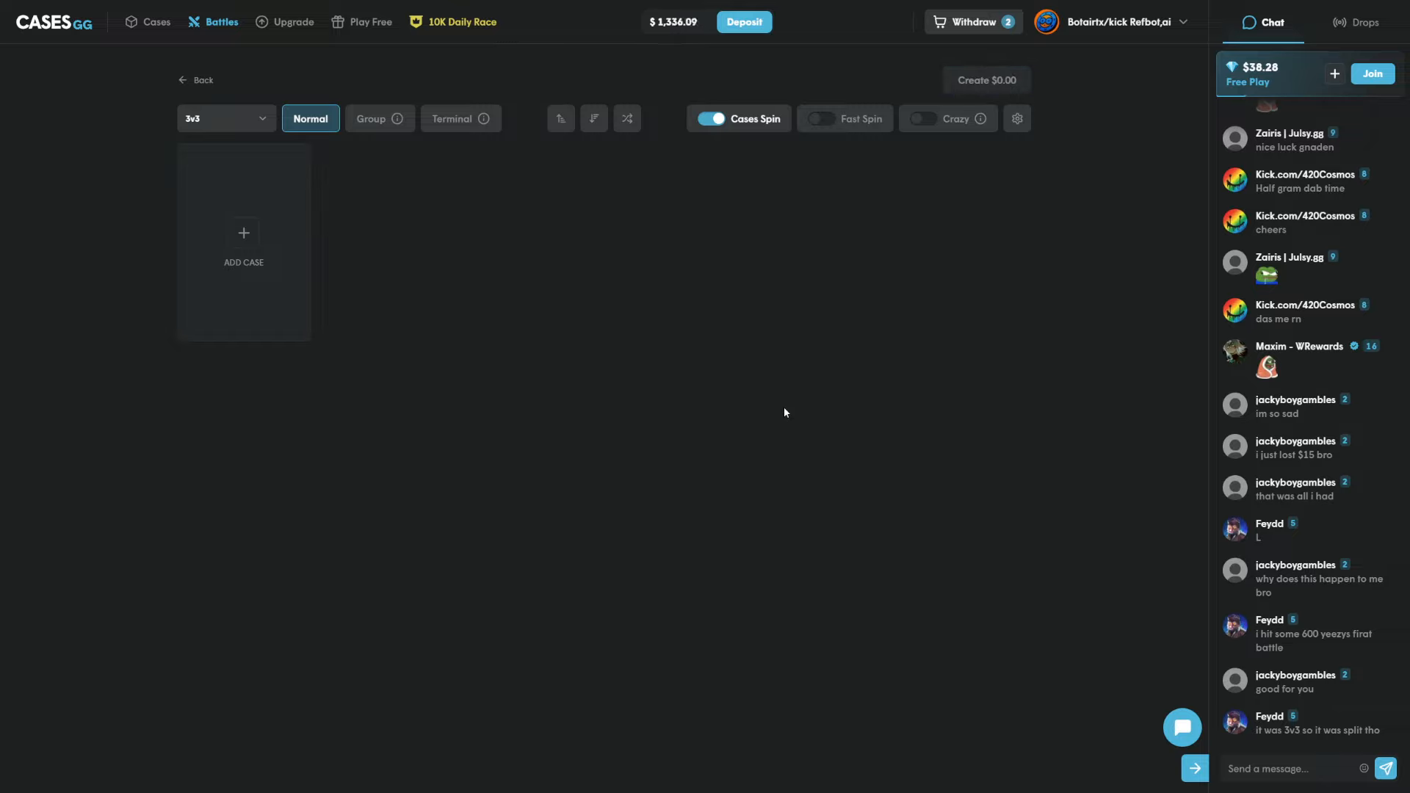
Step: Create the 3v3 battle and let it play out to the player's team winning
{"action": "left_click", "coordinate": [985, 79]}
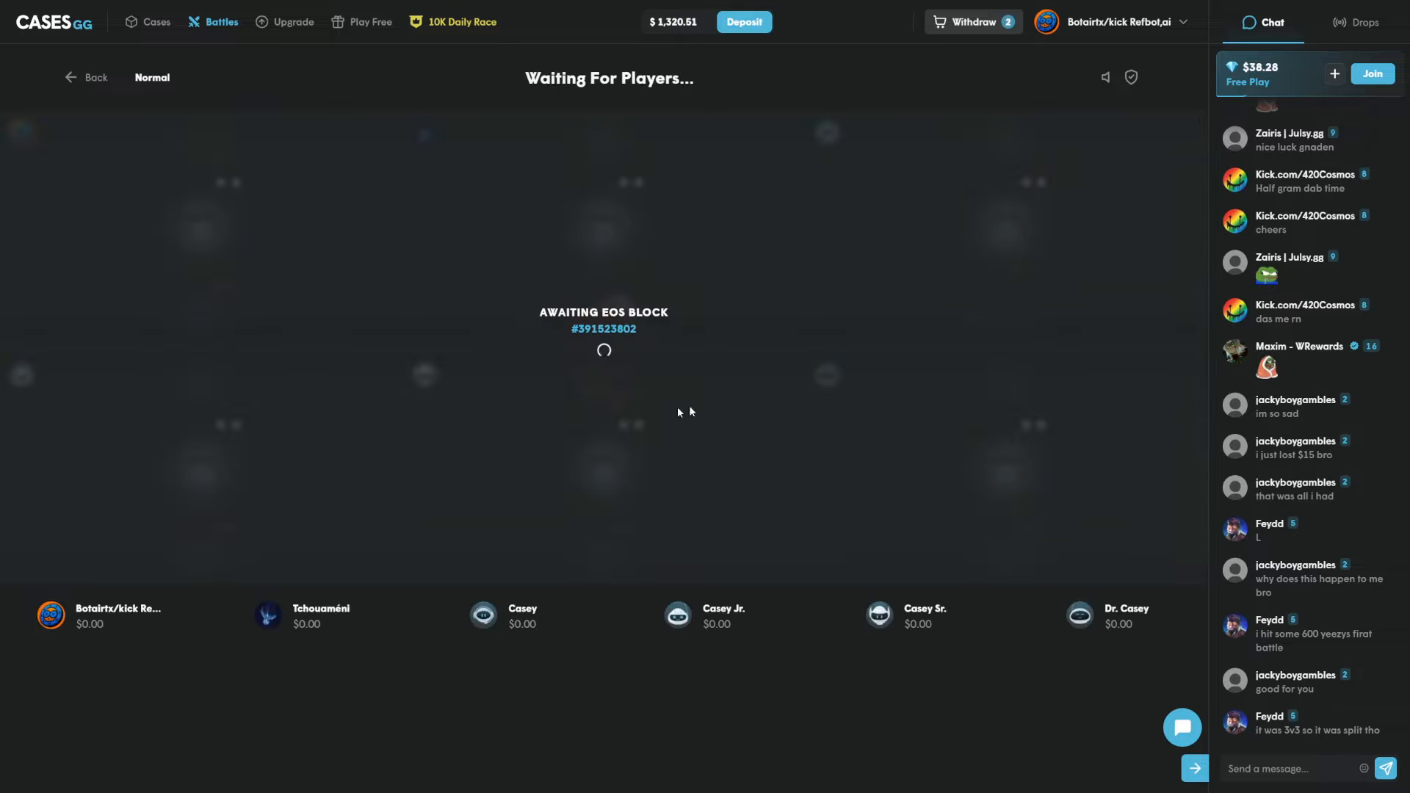
{"action": "mouse_move", "coordinate": [680, 521]}
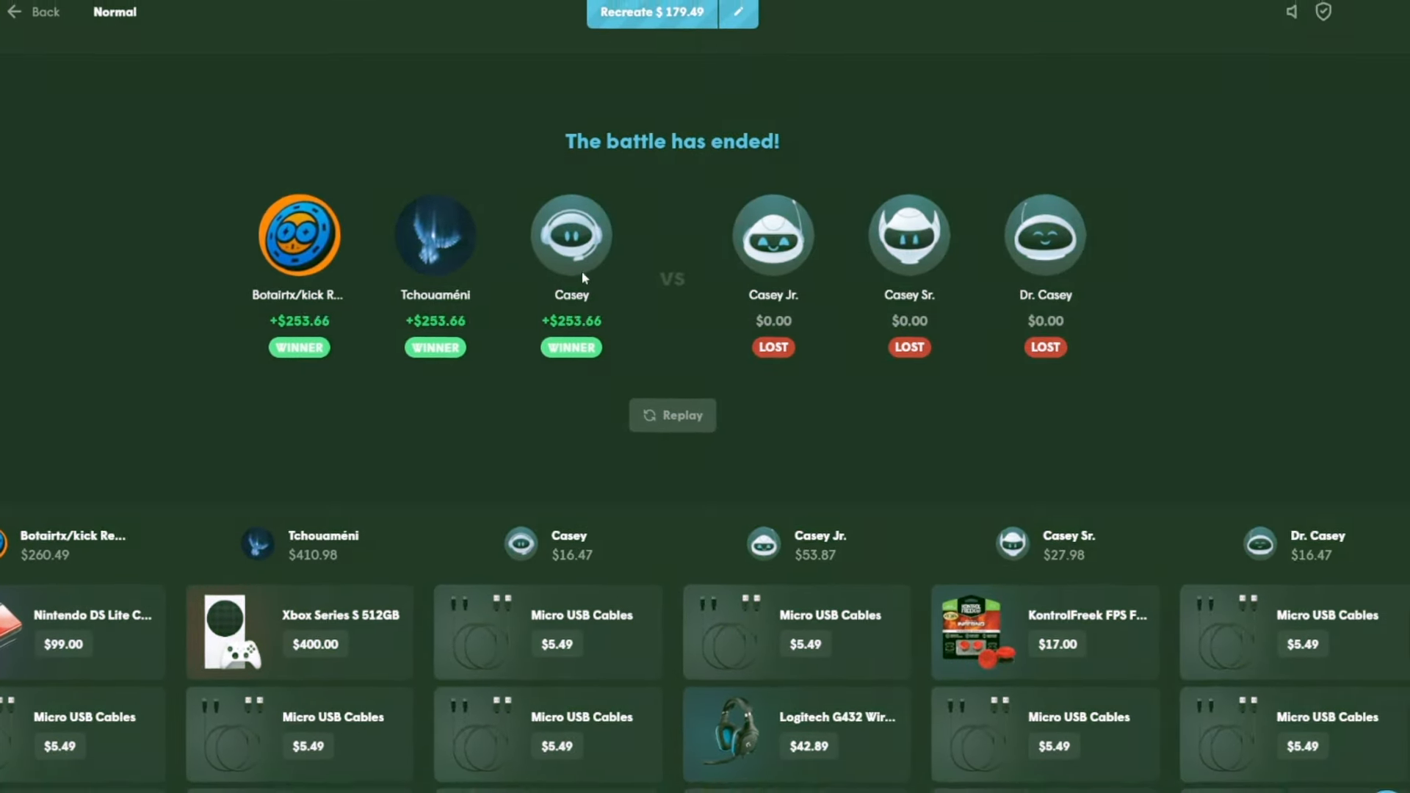
Step: Create a new 2v2 battle of ten 10% PS cases with Fast Spin enabled
{"action": "left_click", "coordinate": [44, 12]}
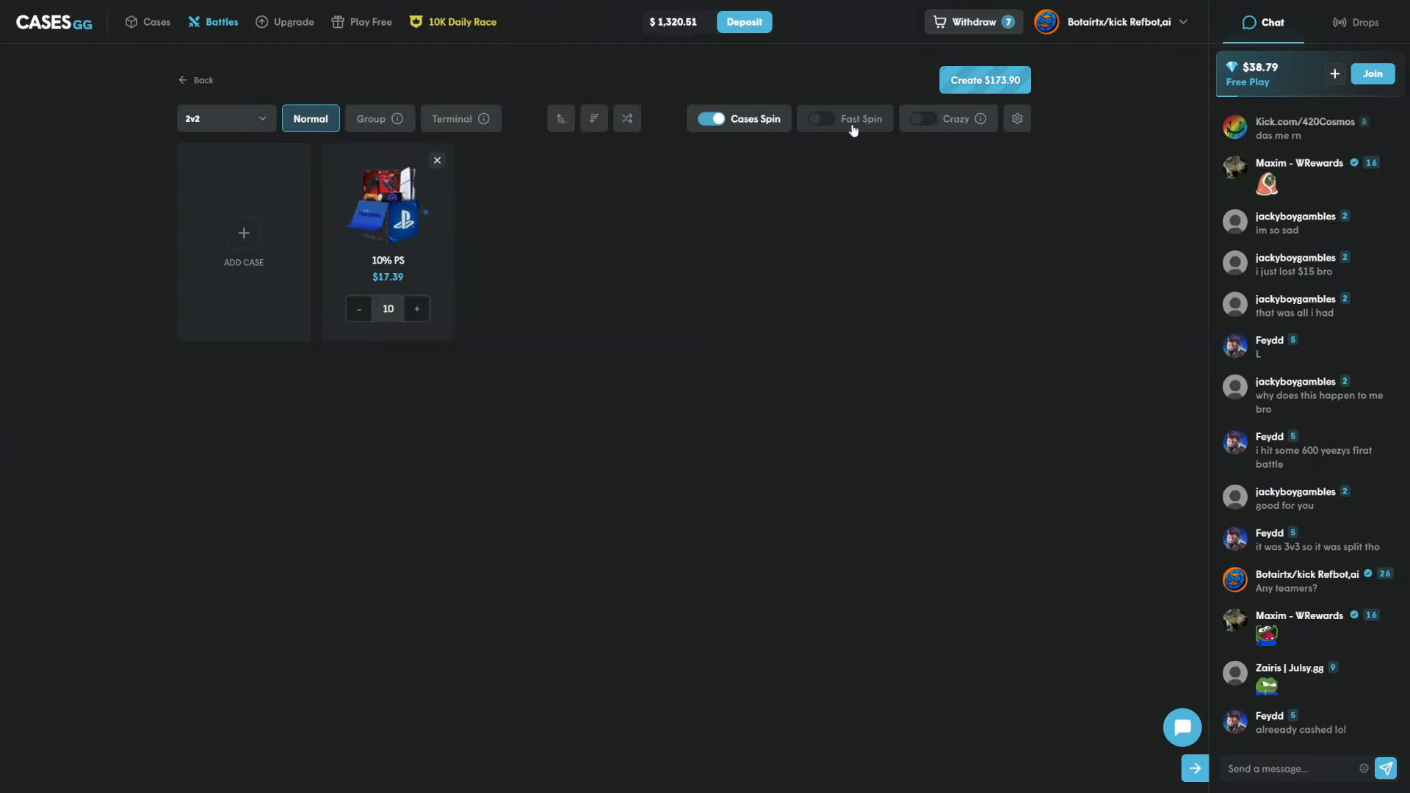
{"action": "left_click", "coordinate": [820, 118]}
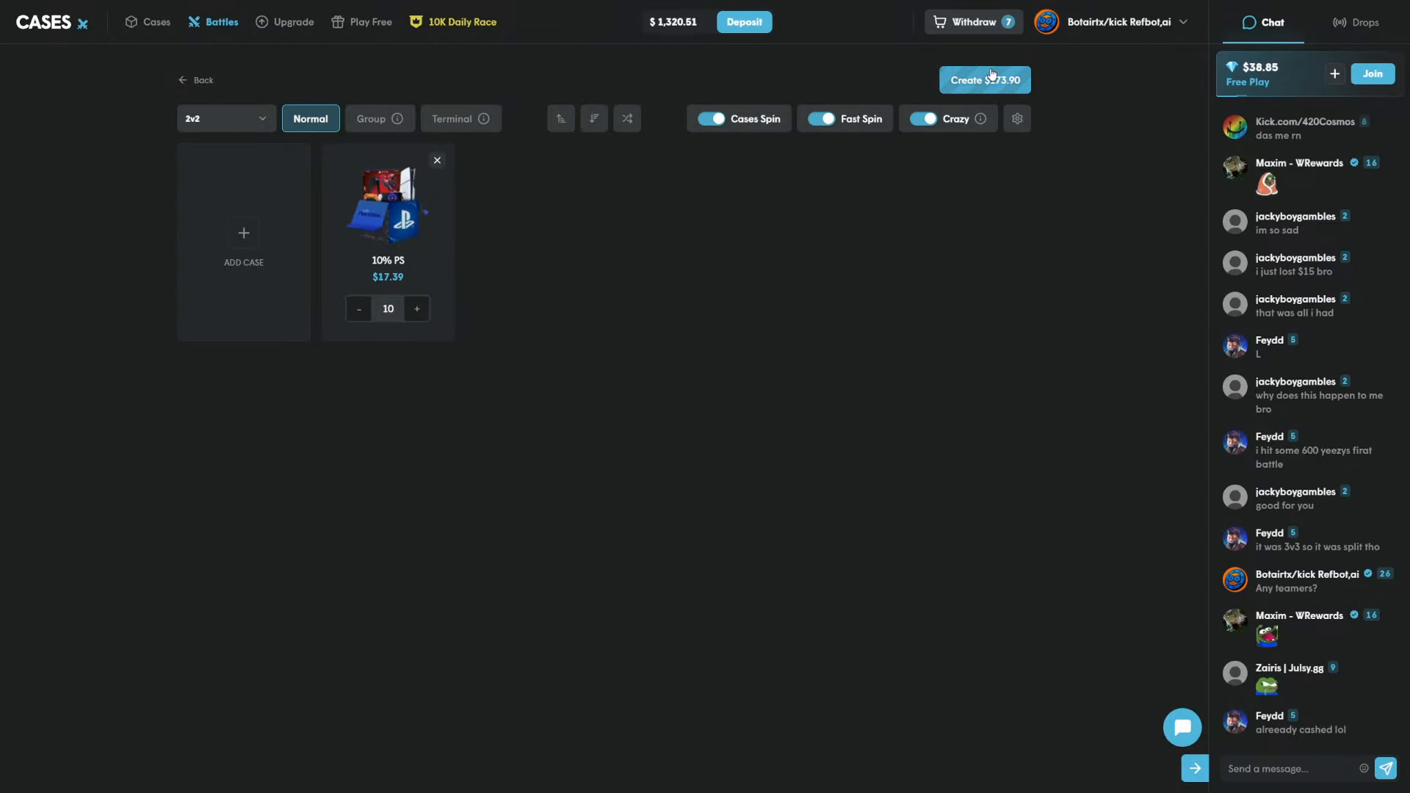
{"action": "left_click", "coordinate": [984, 80]}
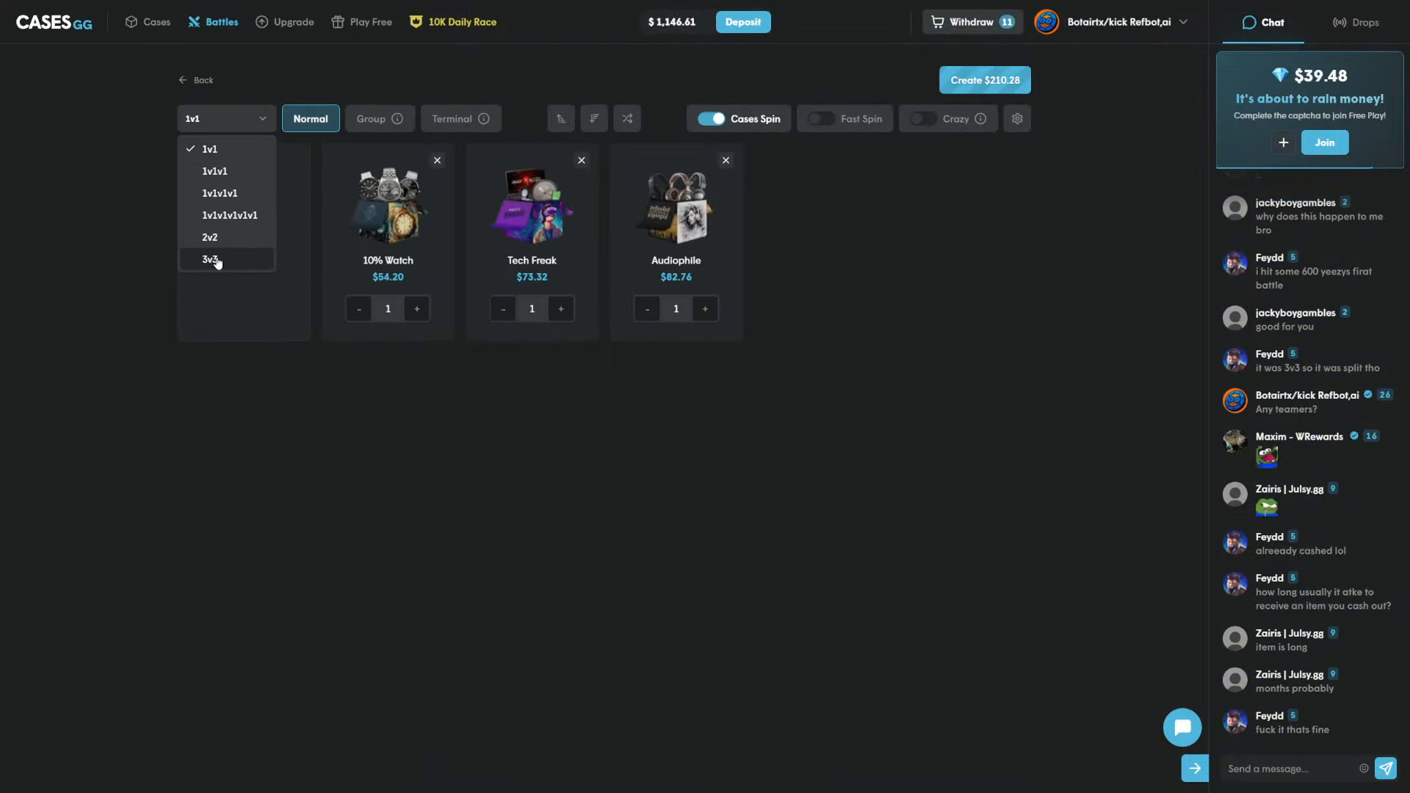
Step: Create the 3v3 battle of 10% Watch, Tech Freak and Audiophile cases
{"action": "left_click", "coordinate": [984, 80]}
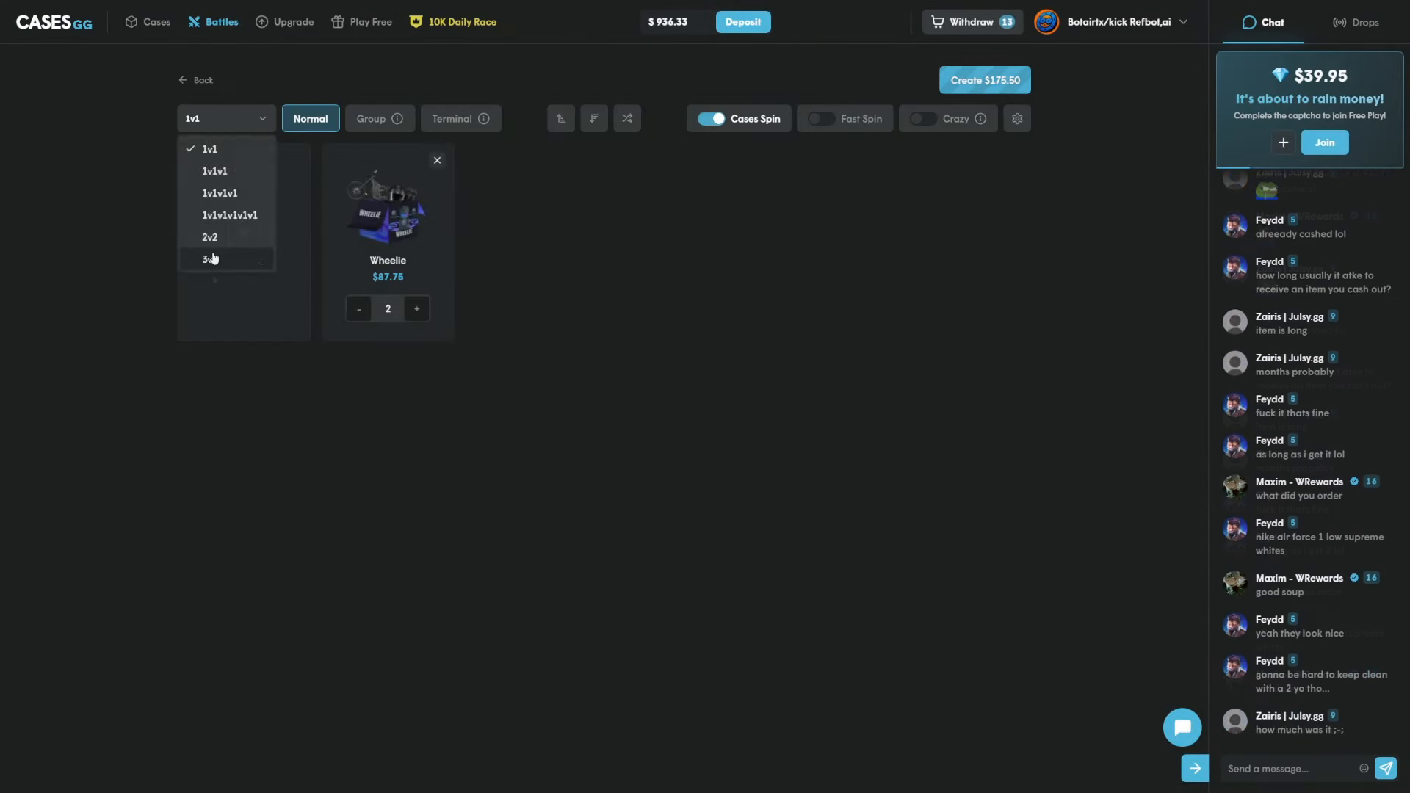
Step: Create the two-Wheelie-case battle as a 3v3 match
{"action": "left_click", "coordinate": [212, 260]}
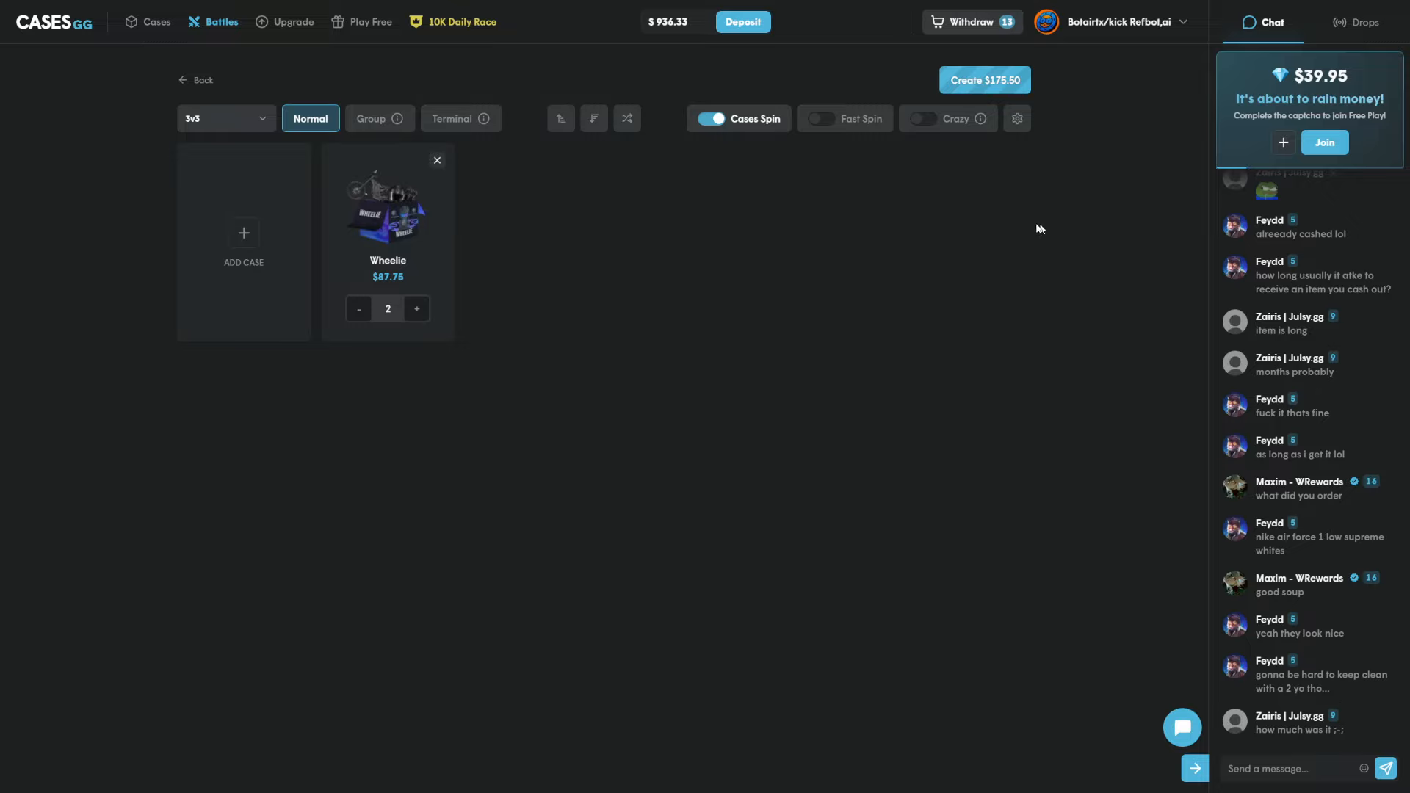
{"action": "left_click", "coordinate": [984, 80]}
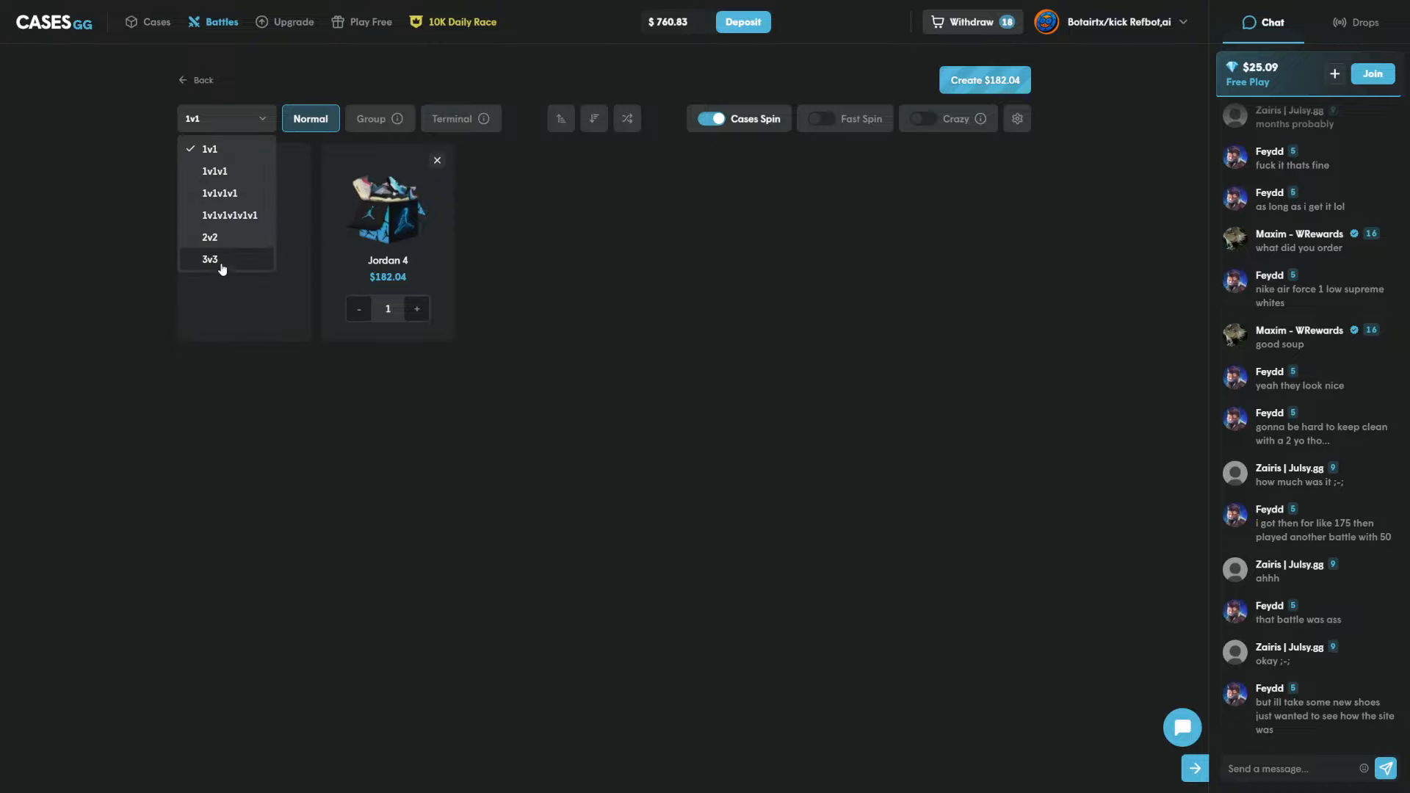
Step: Run the Jordan 4 battle as 3v3, then leave the losing results for a new battle
{"action": "left_click", "coordinate": [984, 80]}
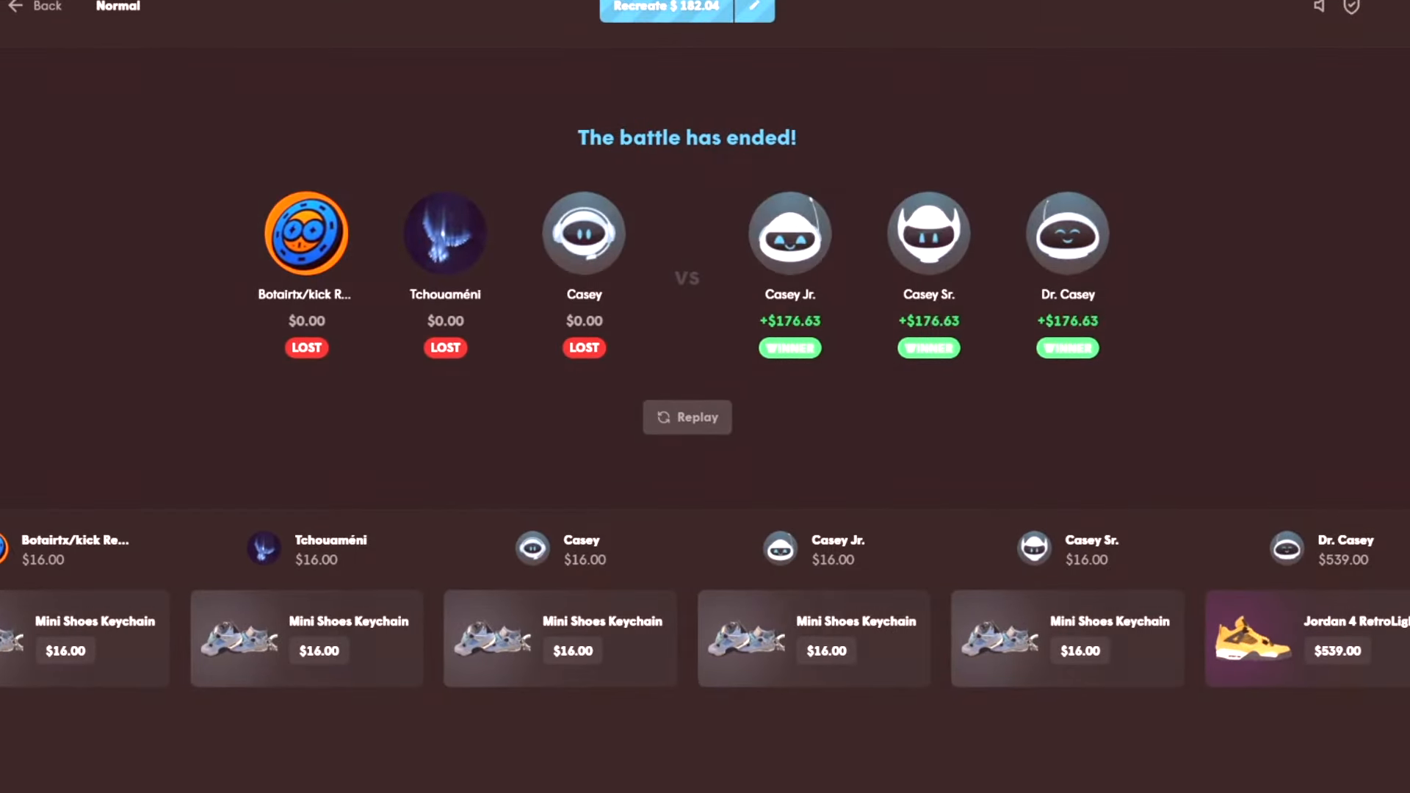
{"action": "left_click", "coordinate": [37, 7]}
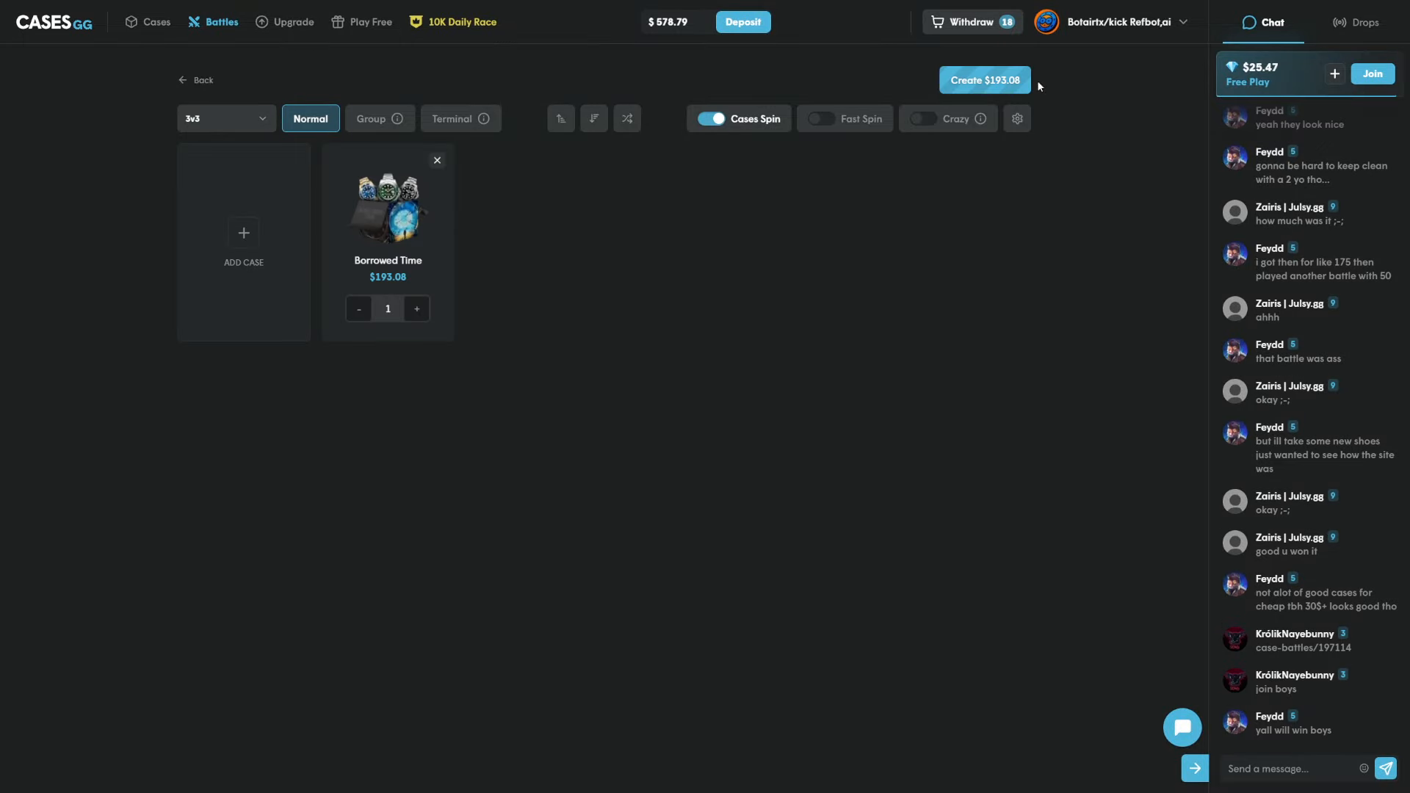
Step: Create the $193.08 Borrowed Time 3v3 battle and watch all six pulls
{"action": "left_click", "coordinate": [984, 80]}
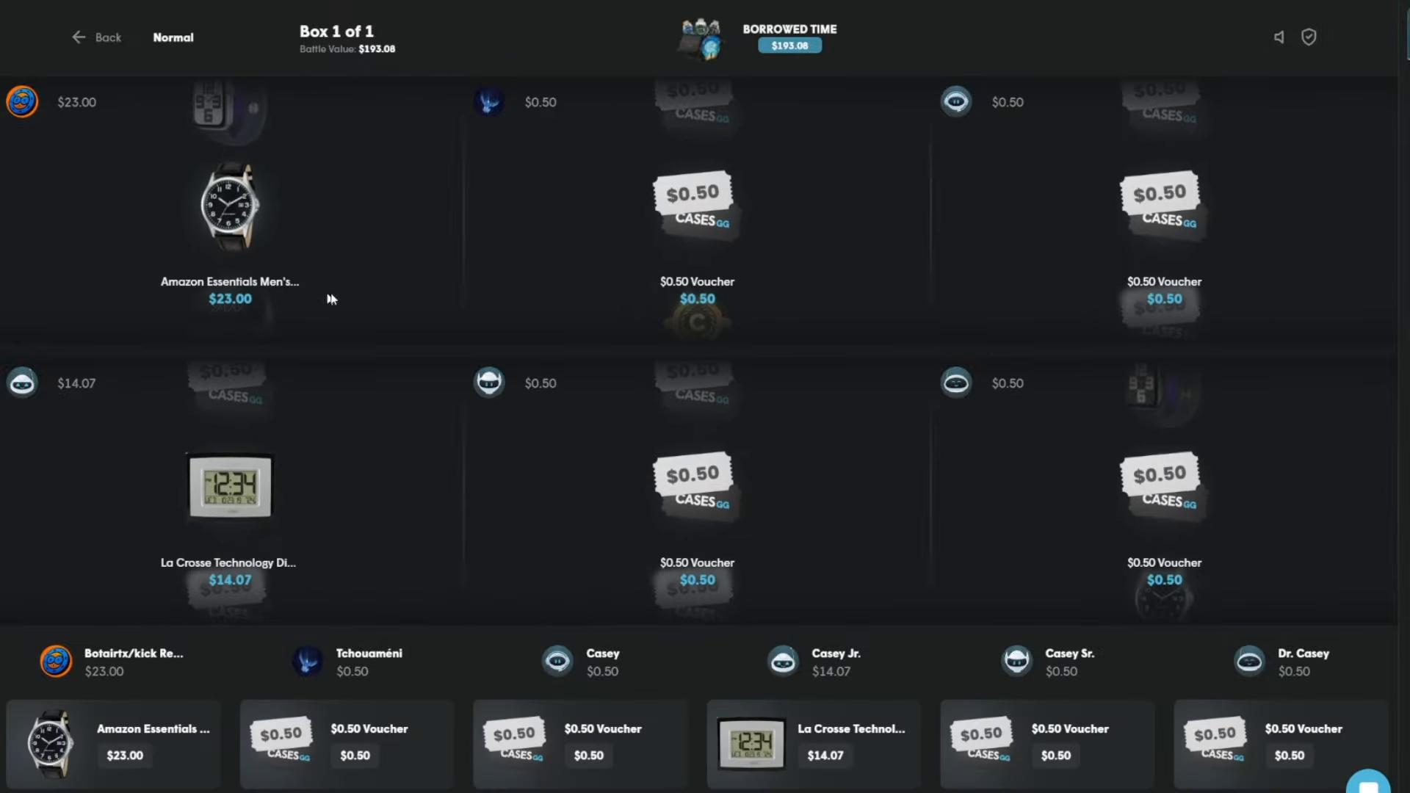
{"action": "mouse_move", "coordinate": [265, 240]}
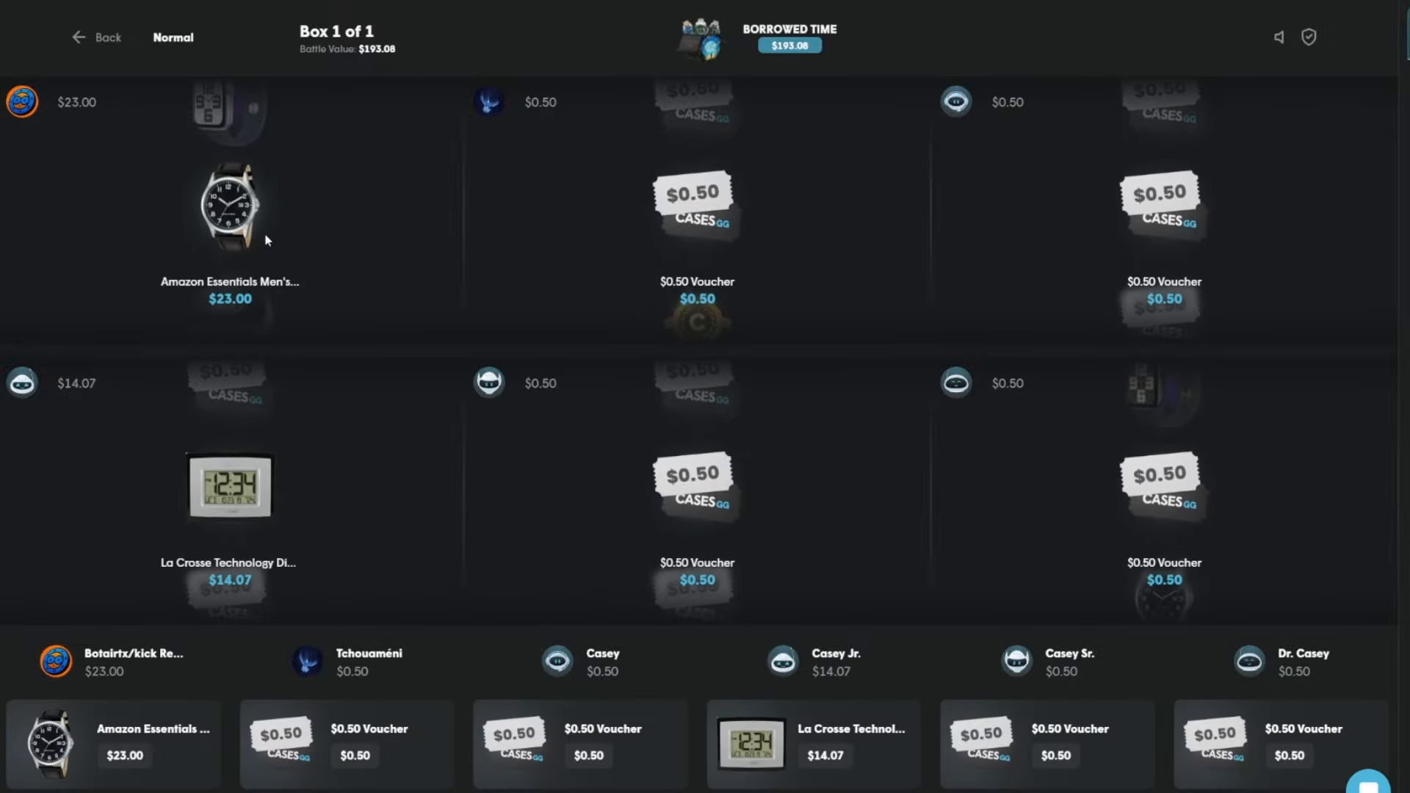